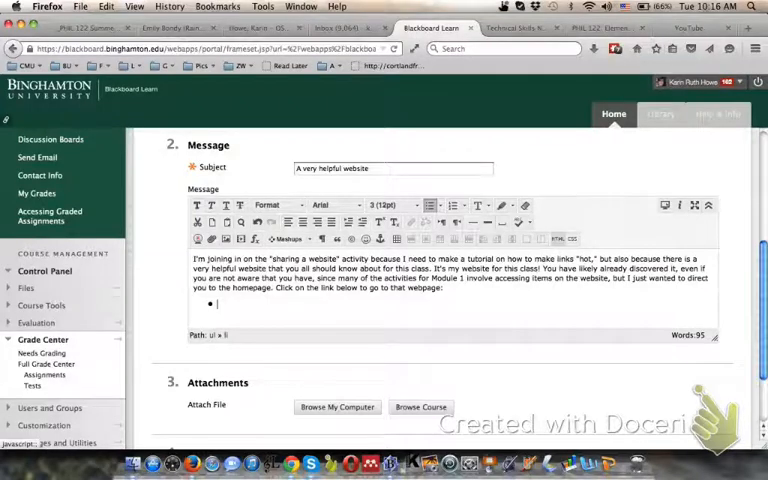
- Fill the new bullet with 'PHIL 122: Elementary Logic - Howe (BU) [Summer 2013]'
type("PHIL 122: Elementary Logic - Howe (BU) [Summer 2013]")
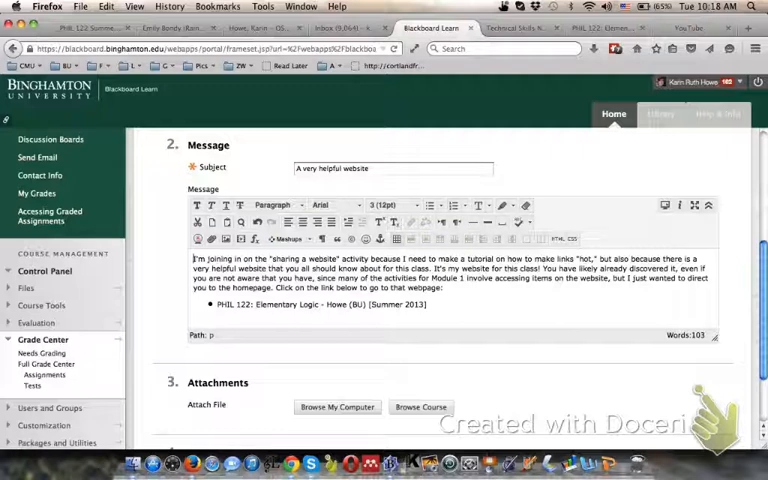
- Highlight the bullet's course title and bring up the course page in Firefox
double_click(330, 304)
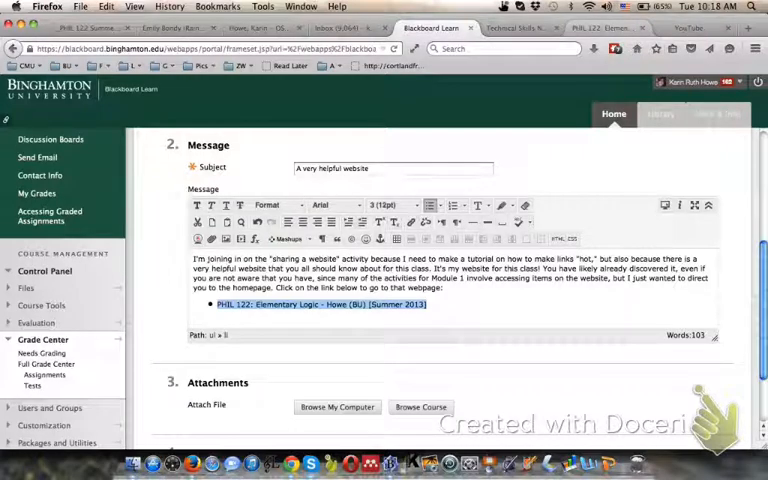
left_click(320, 304)
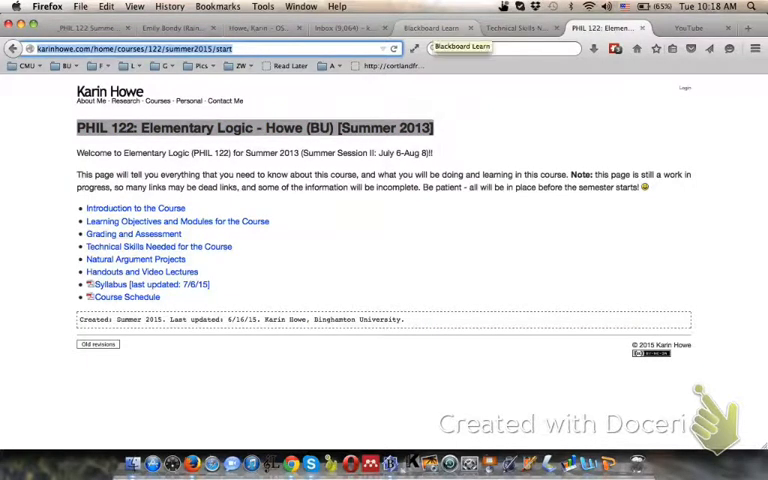
- Copy the course page URL from the address bar and return to the Blackboard draft
left_click(430, 28)
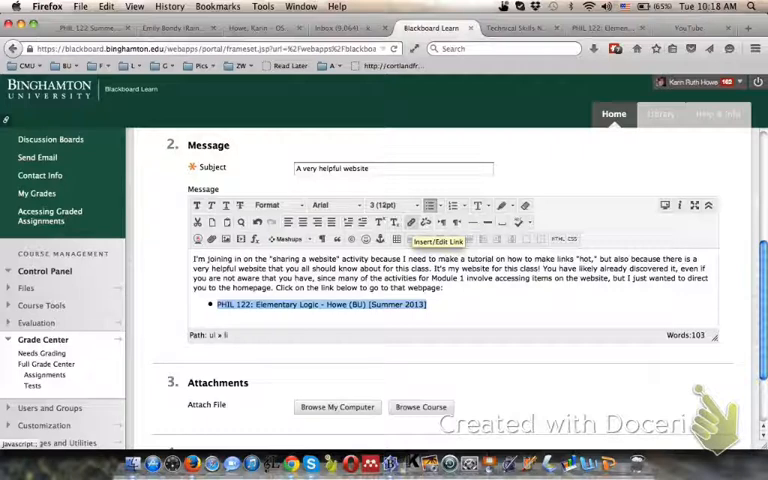
left_click(438, 240)
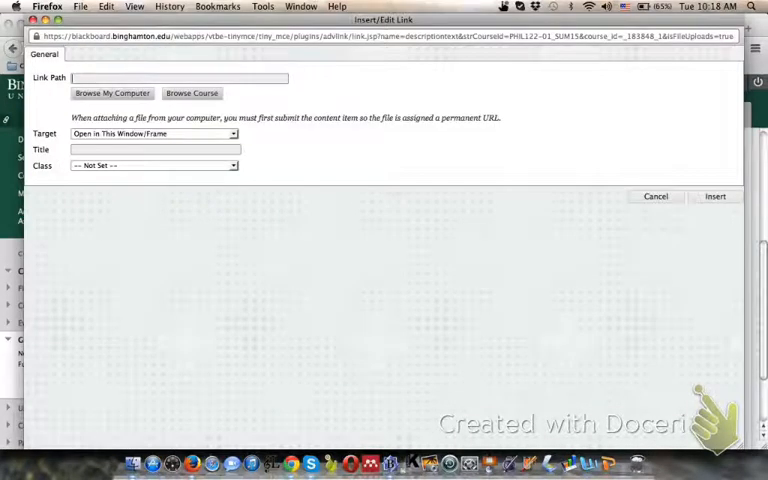
type("http://karinhowe.com/home/courses/122/summer2013/start")
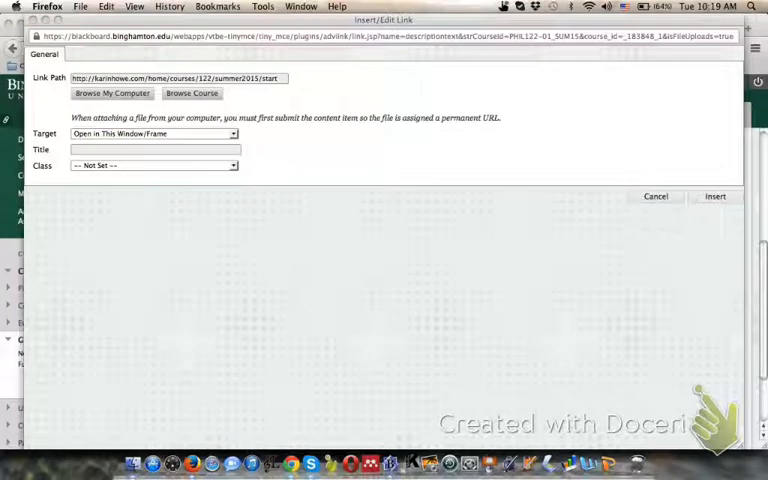
left_click(152, 132)
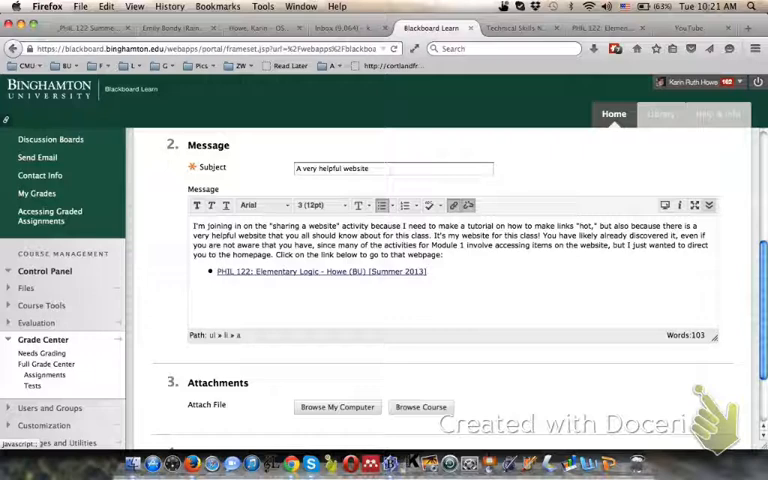
- Scroll the post draft down to the Submit section with the linked title intact
left_click(708, 204)
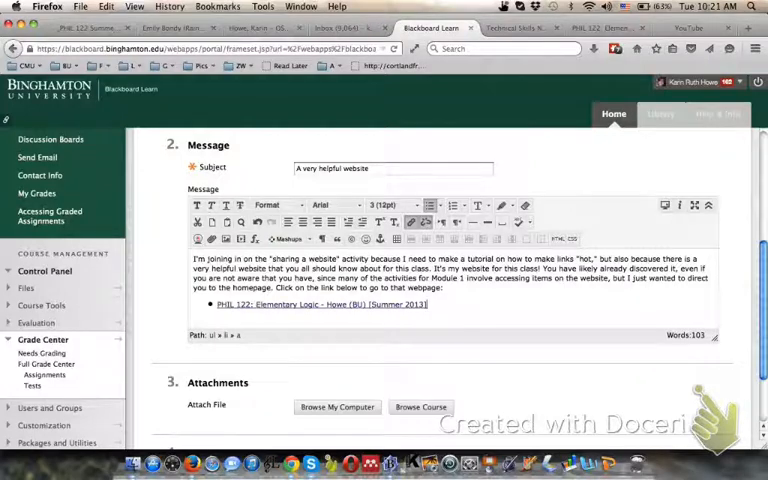
scroll("down", 3)
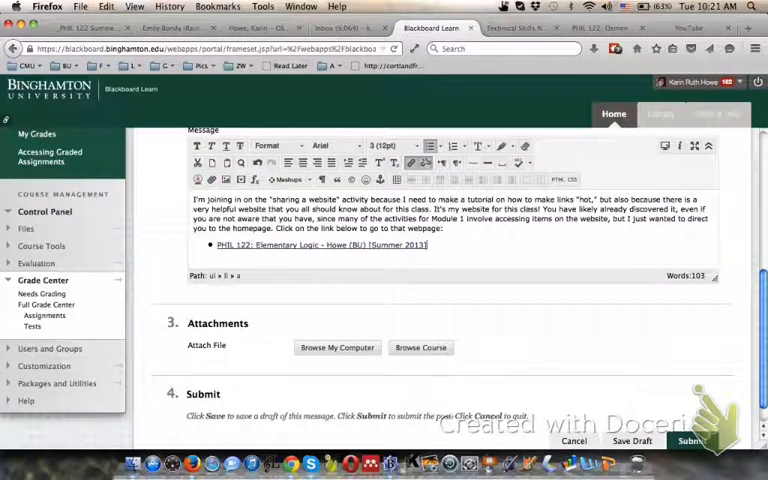
scroll("down", 3)
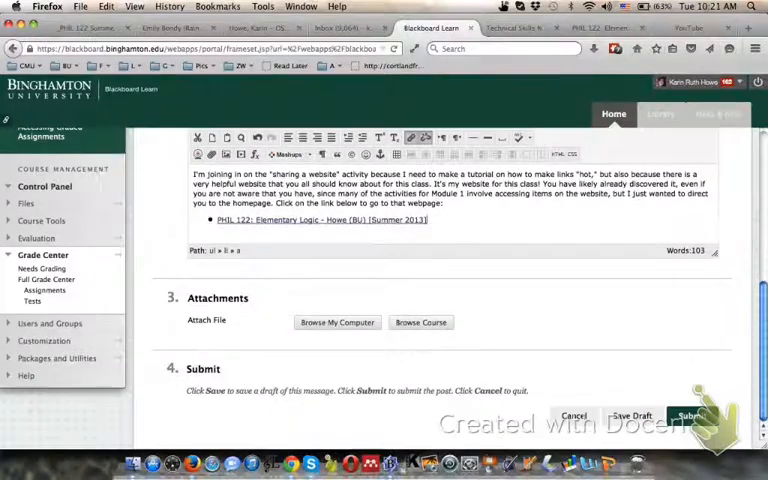